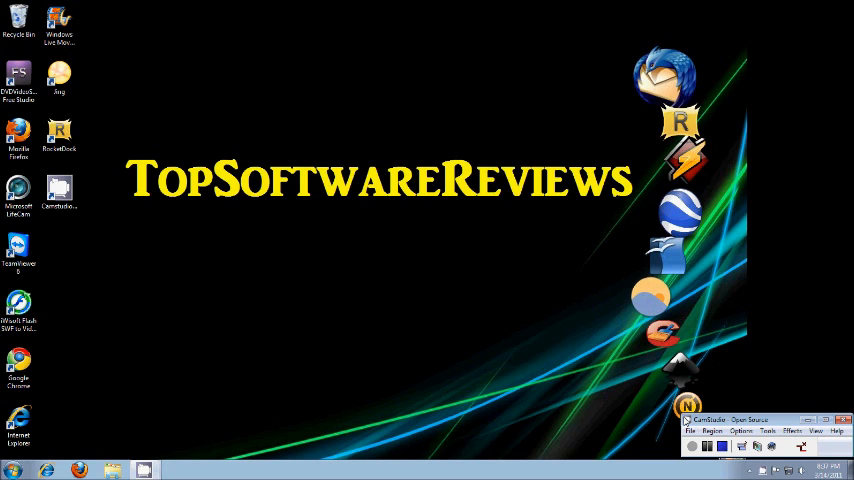
pyautogui.moveTo(605, 391)
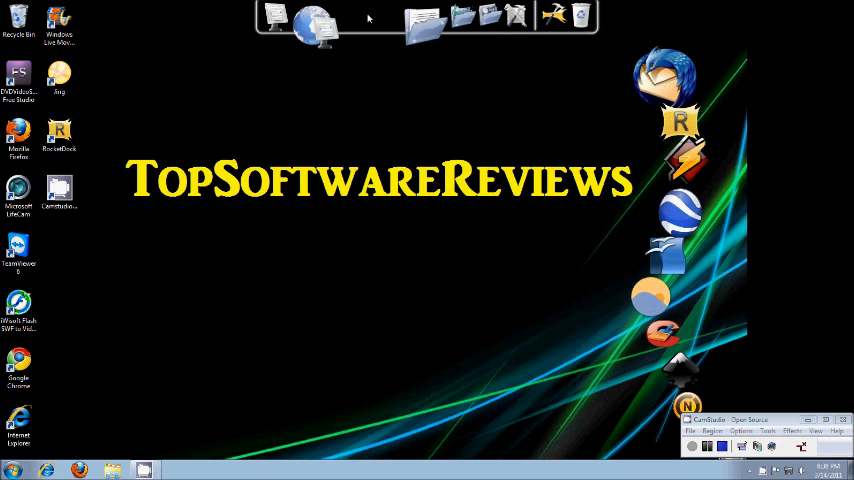
pyautogui.moveTo(391, 28)
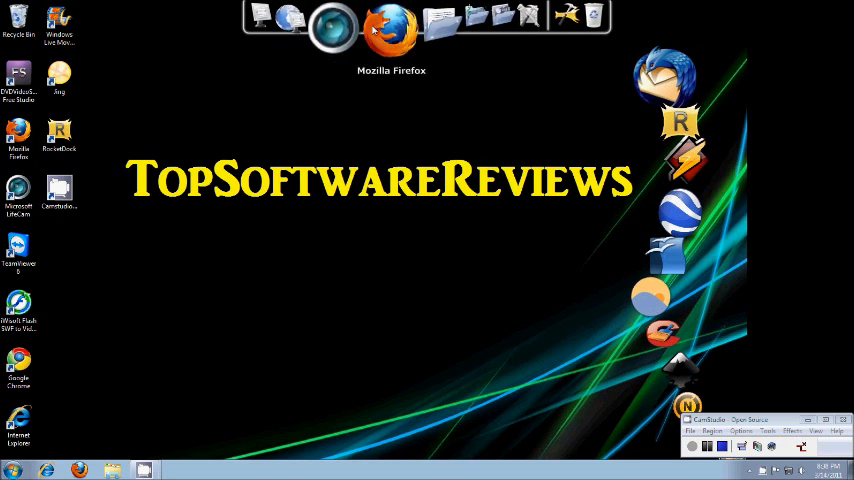
pyautogui.moveTo(397, 28)
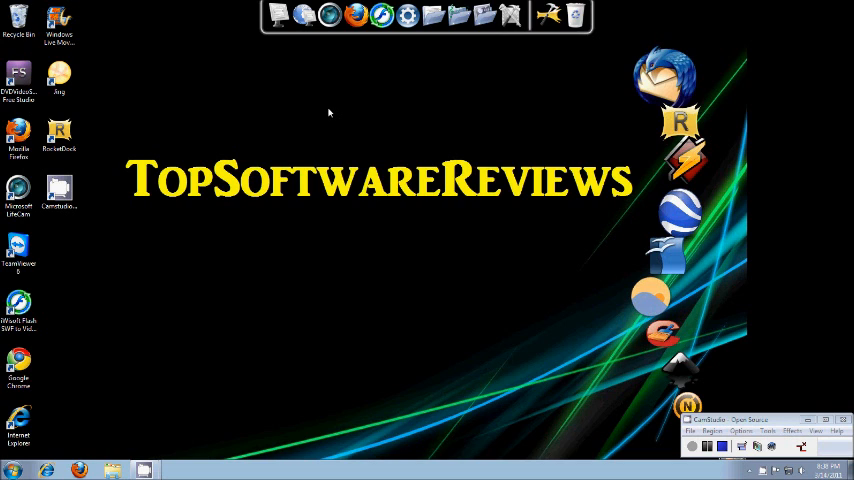
pyautogui.rightClick(375, 18)
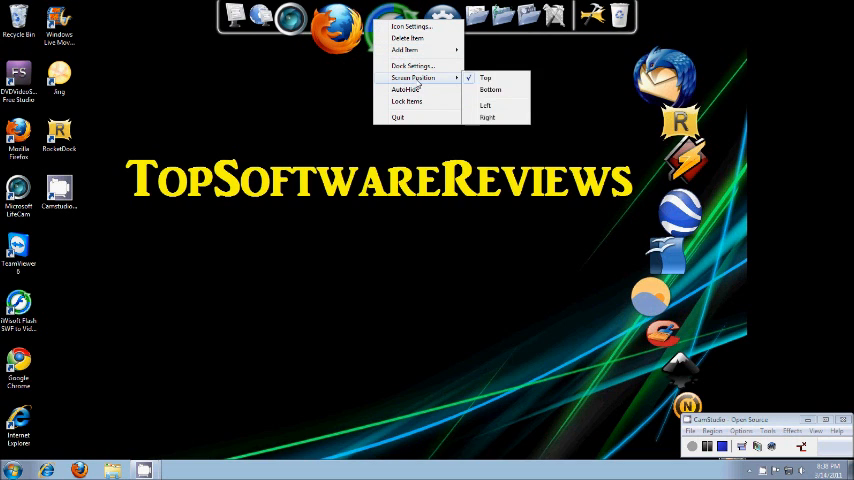
pyautogui.moveTo(490, 90)
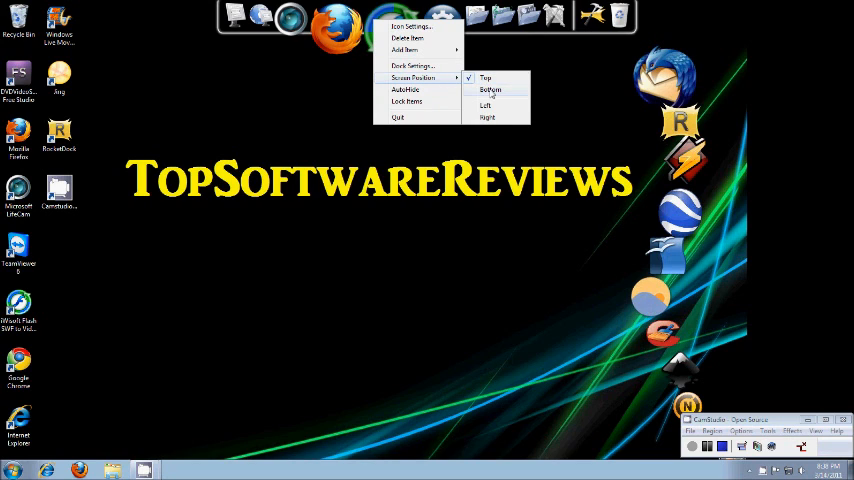
pyautogui.moveTo(485, 78)
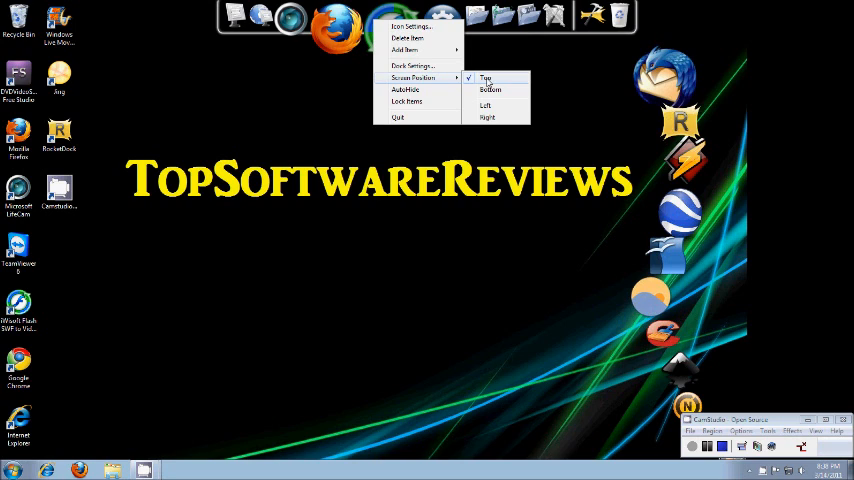
pyautogui.click(412, 65)
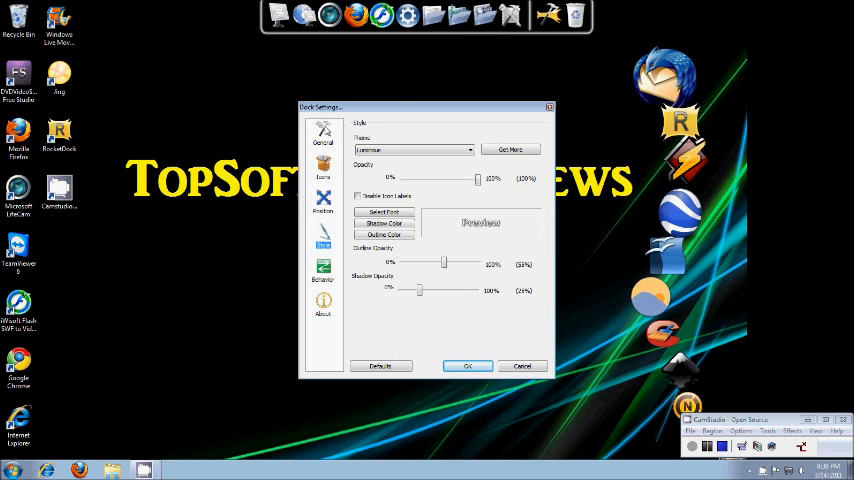
pyautogui.moveTo(321, 229)
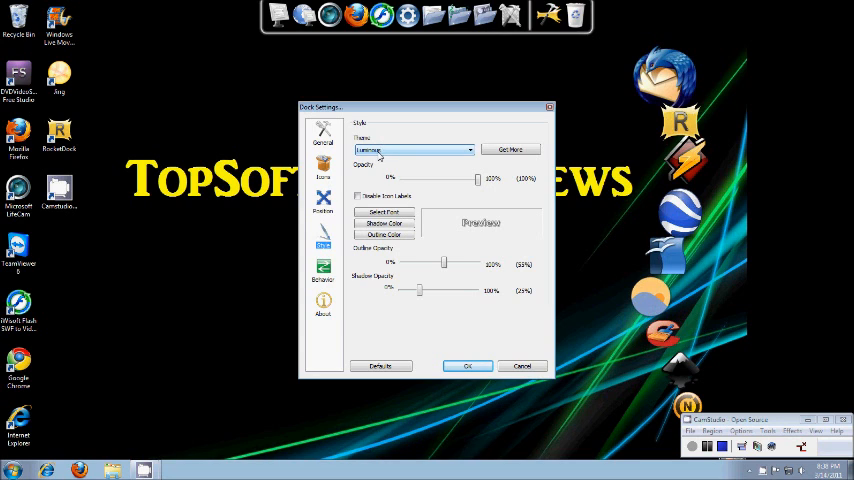
pyautogui.click(413, 150)
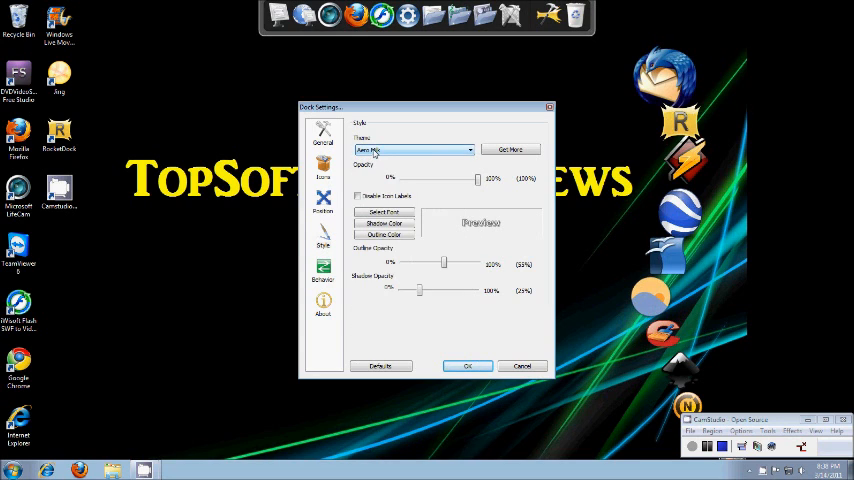
pyautogui.click(467, 149)
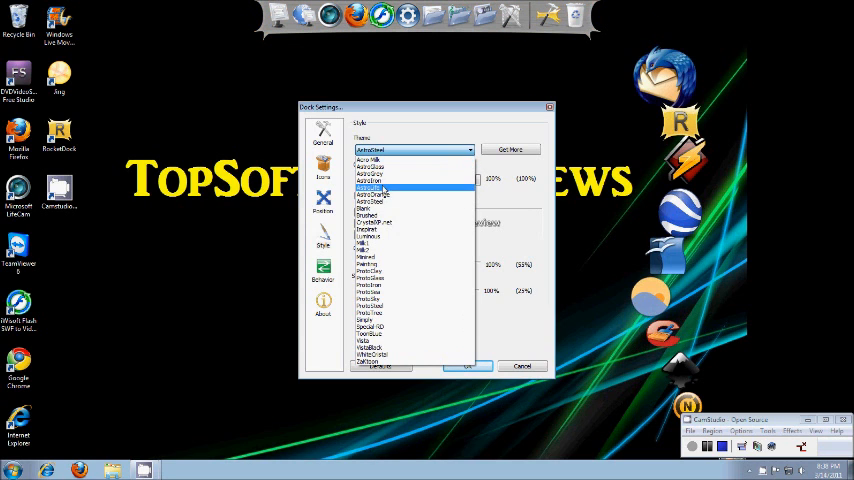
pyautogui.click(366, 249)
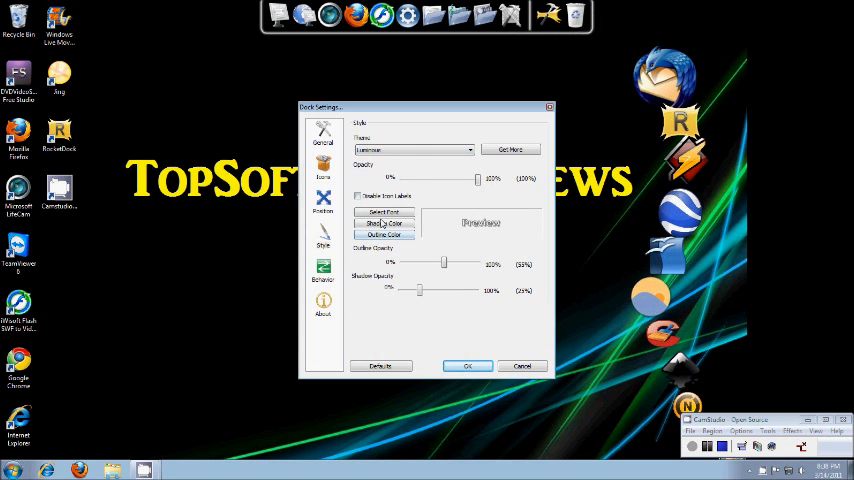